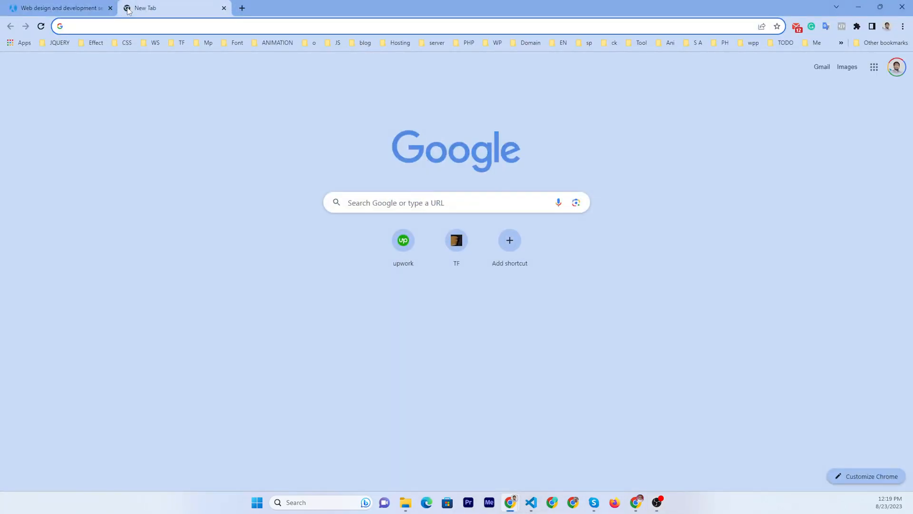
- Open the 'Serenity of Sreemangal - Beautiful Bangladesh' video on YouTube and bring up its embed-code menu
type("youtube.com/watch?v=TDBfTkkugUw")
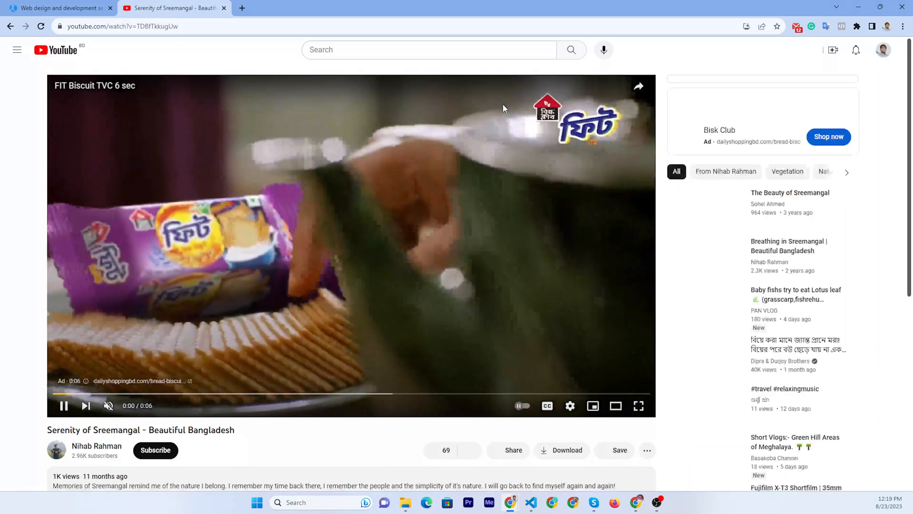
scroll("down", 3)
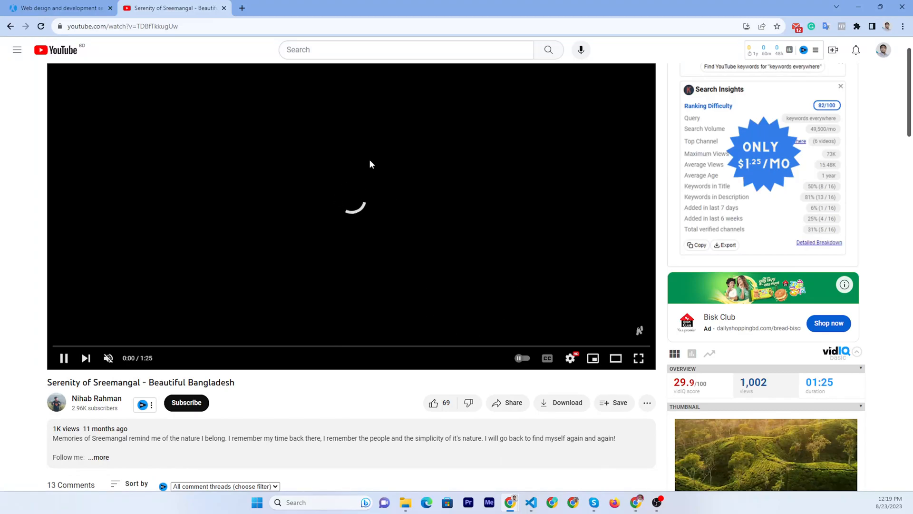
right_click(370, 164)
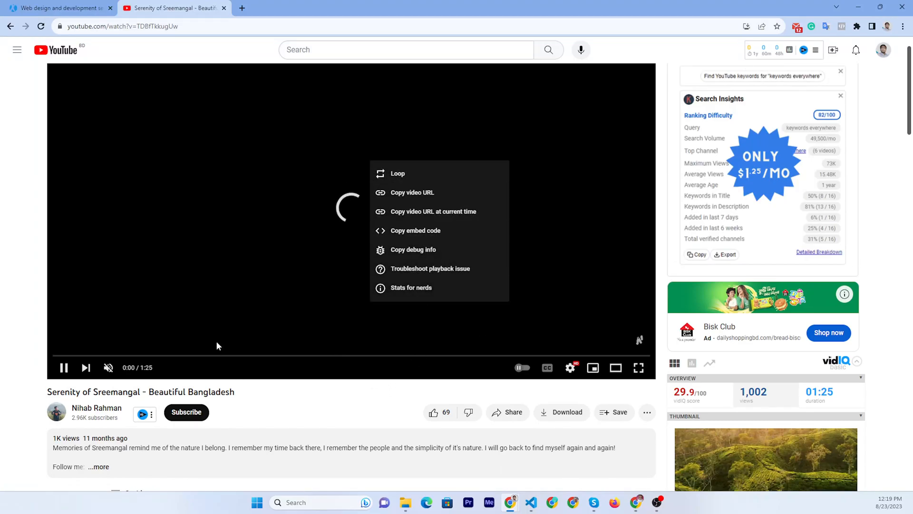
mouse_move(401, 237)
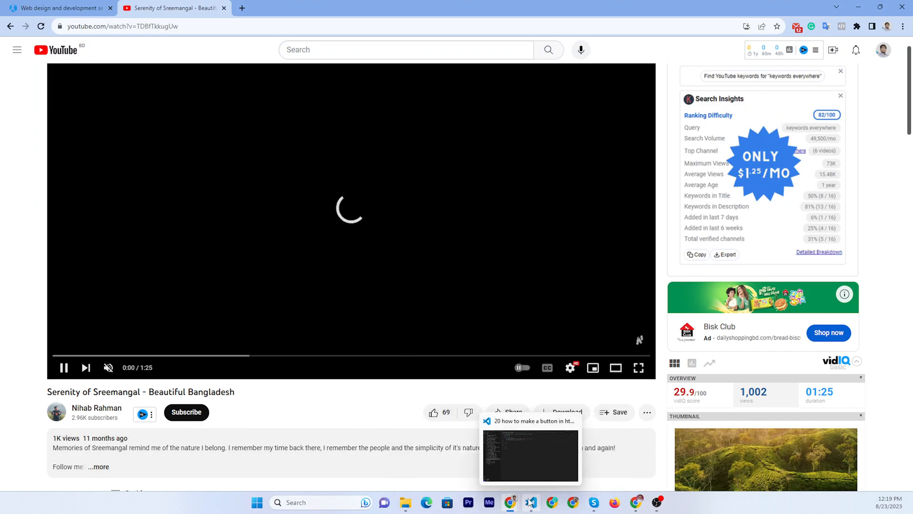
- Paste the Sreemangal video's iframe embed code into line 12 of the HTML file
left_click(529, 502)
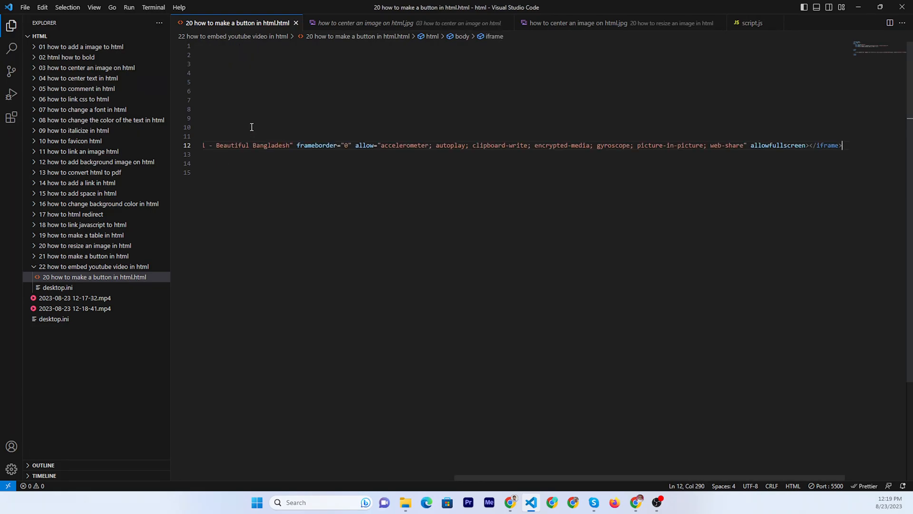
mouse_move(510, 502)
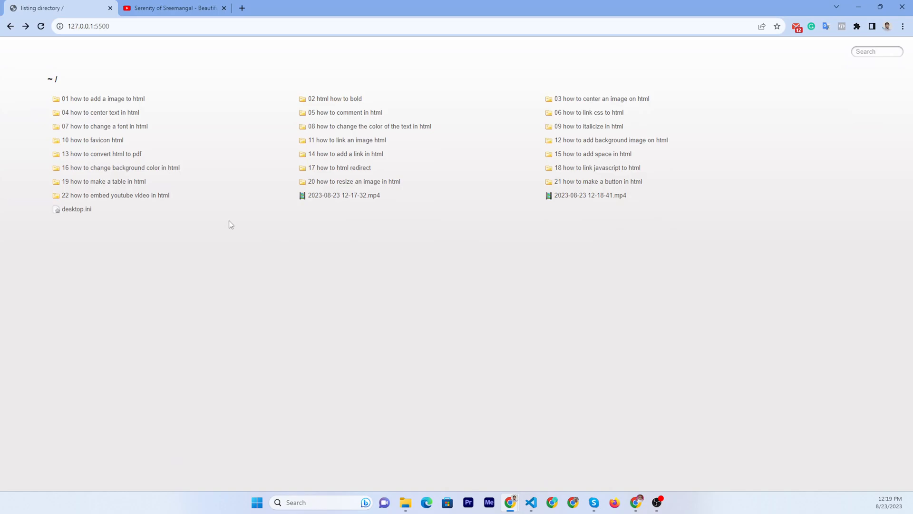
- Open the HTML file in the '22 how to embed youtube video in html' folder at 127.0.0.1:5500
left_click(115, 195)
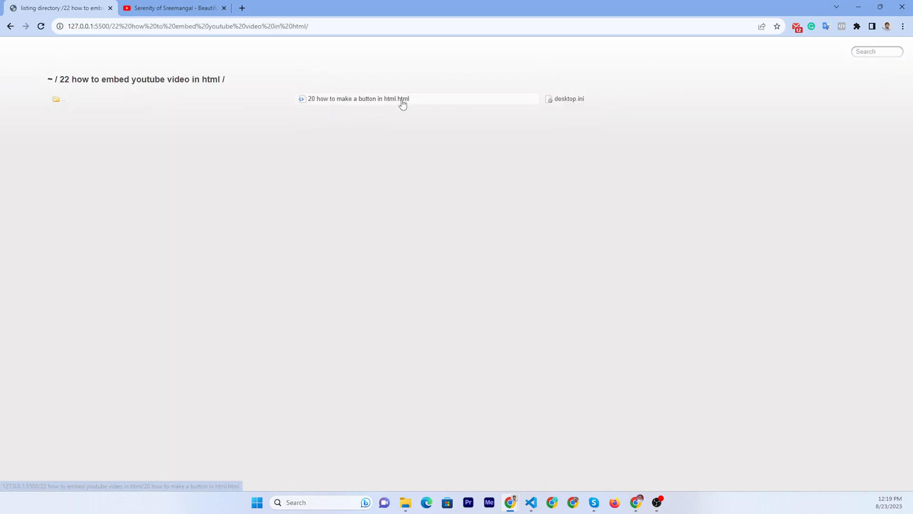
left_click(358, 99)
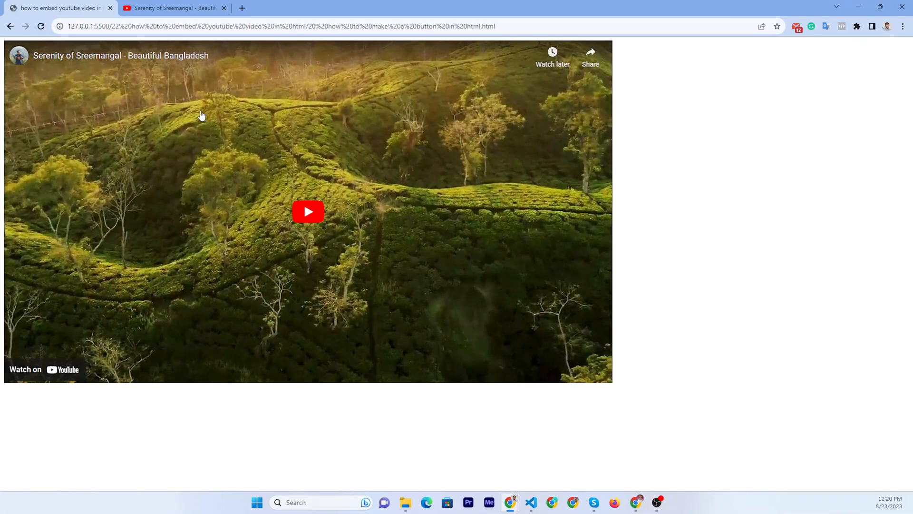
mouse_move(58, 8)
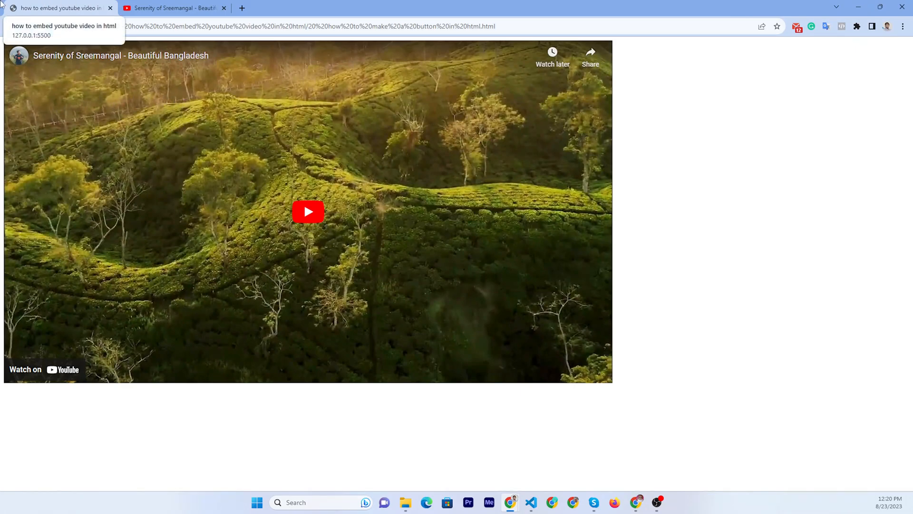